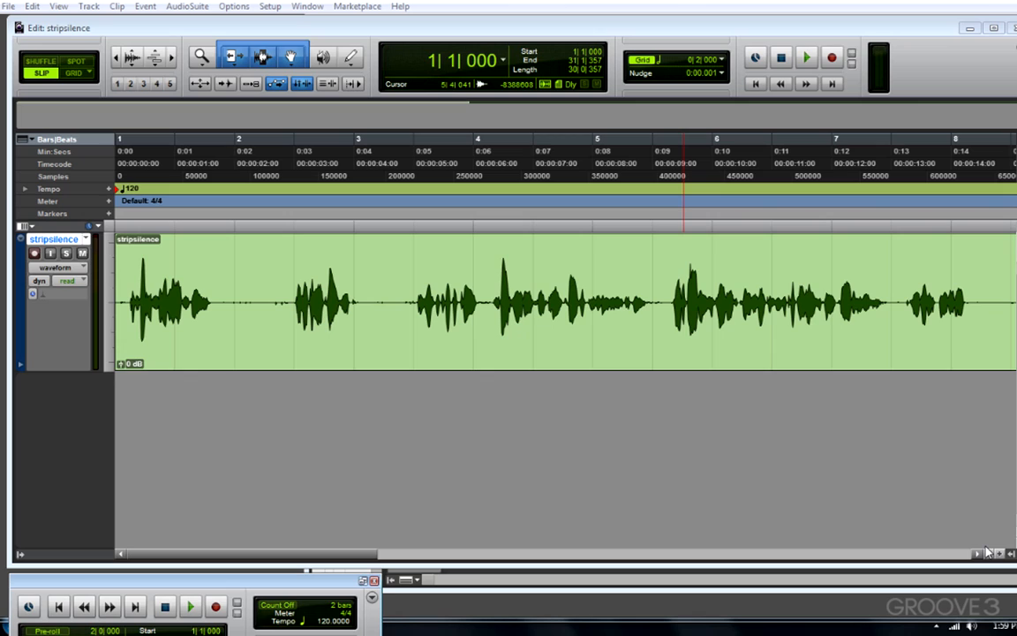
{"action": "mouse_move", "coordinate": [779, 566]}
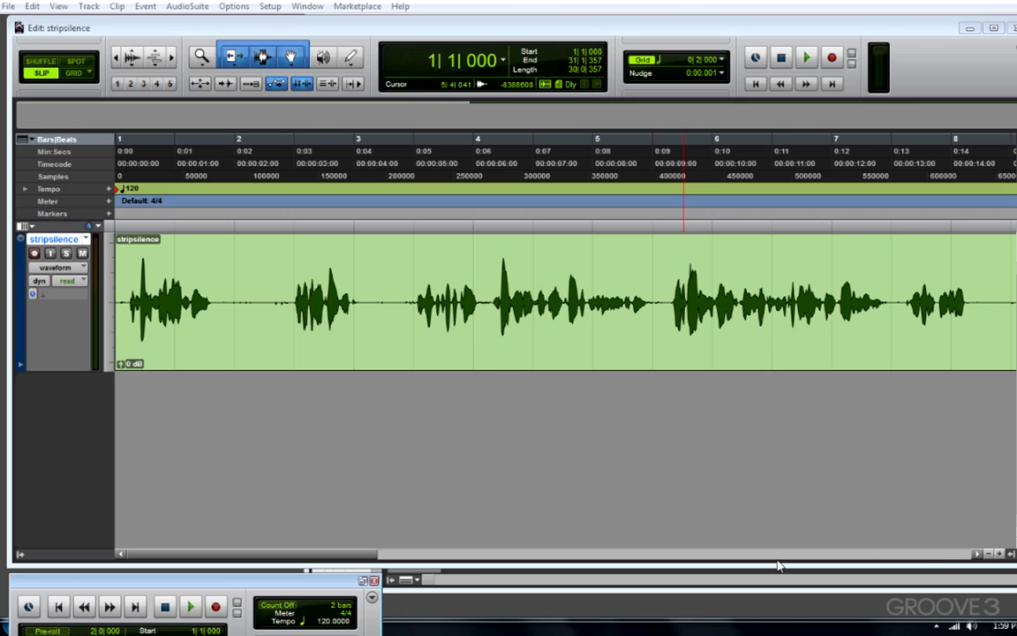
Place the playhead near the first phrase and select the silent gap after it
{"action": "left_click", "coordinate": [405, 311]}
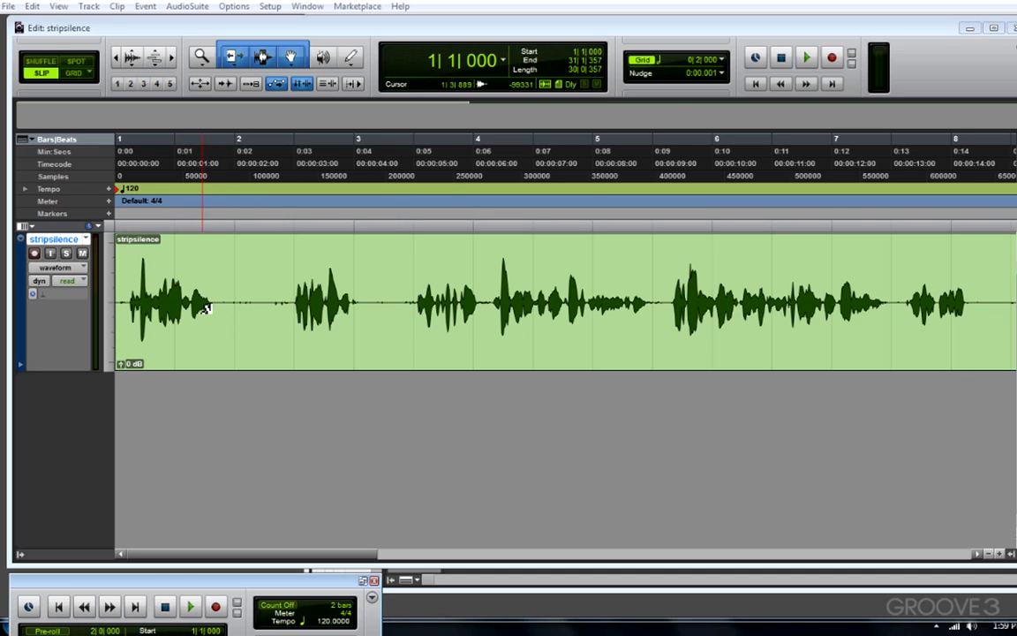
{"action": "left_click_drag", "start_coordinate": [205, 308], "coordinate": [295, 312]}
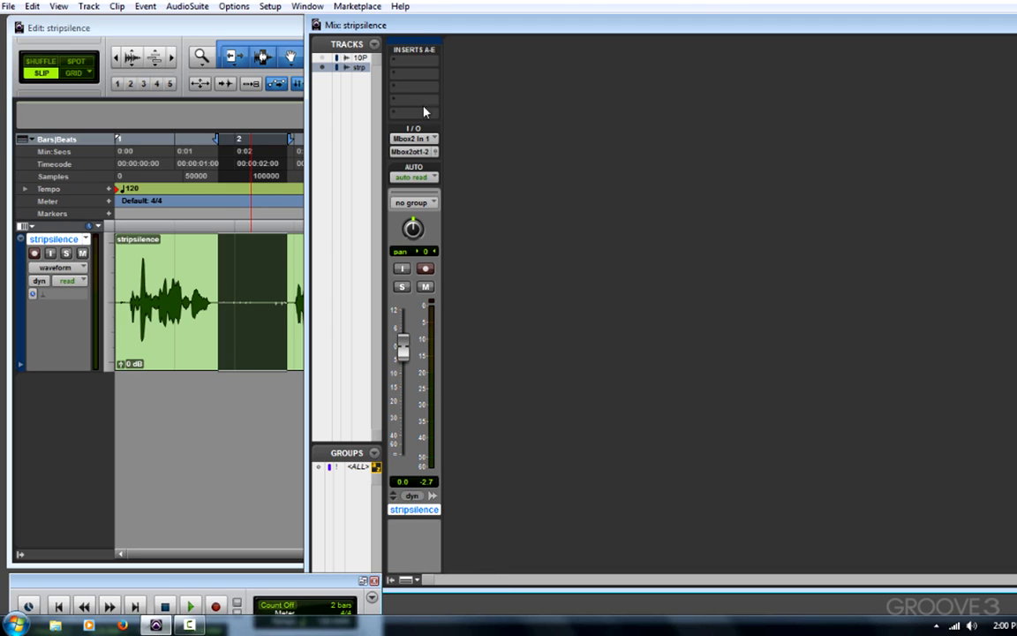
Close the Mix window and select the gap between the first two waveforms
{"action": "left_click", "coordinate": [414, 60]}
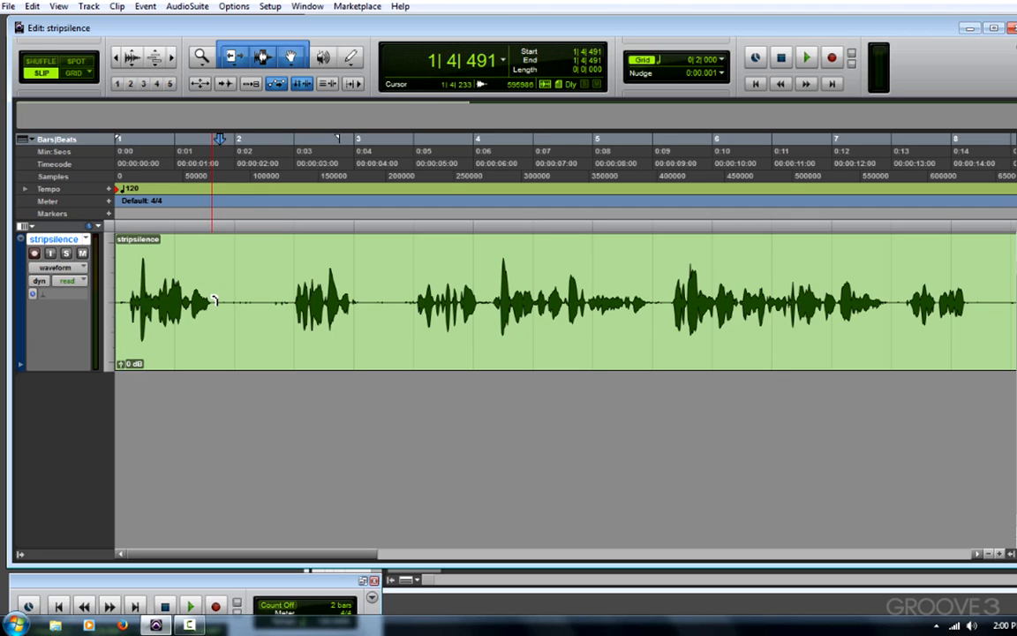
{"action": "left_click_drag", "start_coordinate": [214, 300], "coordinate": [292, 300]}
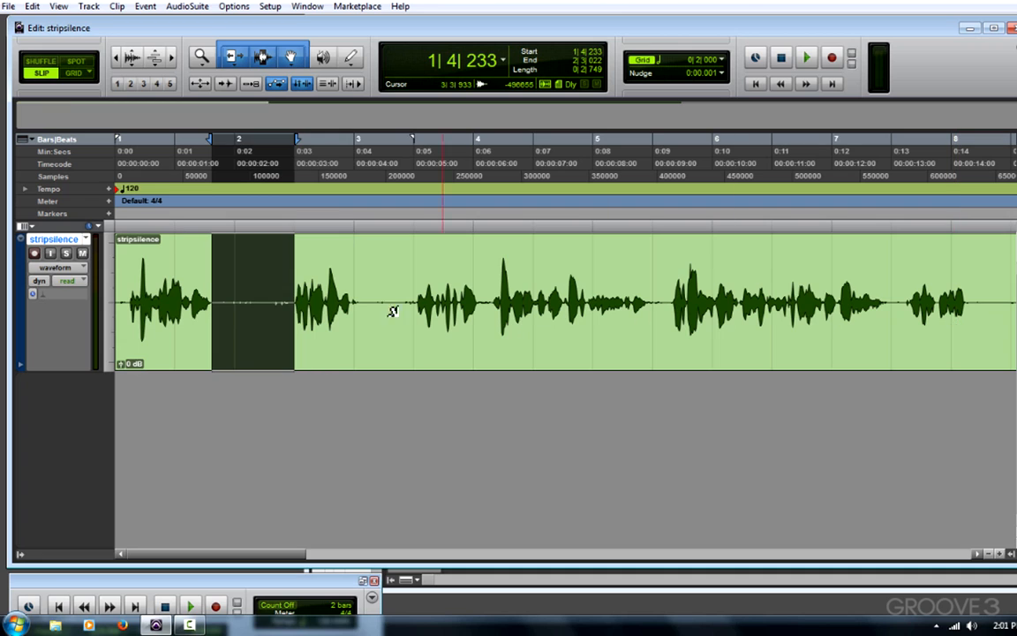
Keep the track in waveform view and select the entire stripsilence clip
{"action": "left_click", "coordinate": [55, 267]}
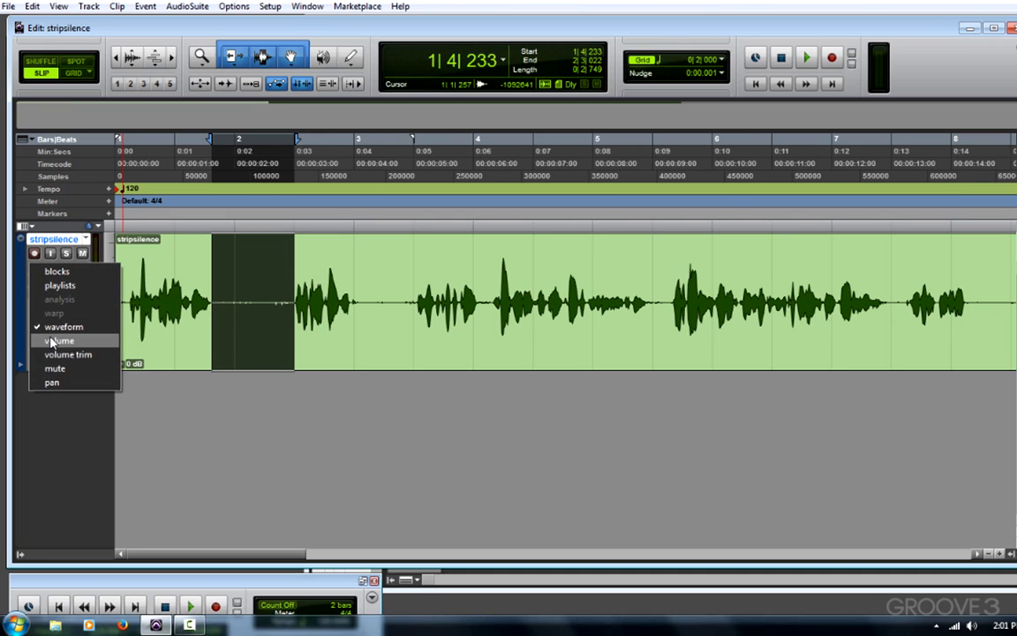
{"action": "left_click", "coordinate": [58, 341]}
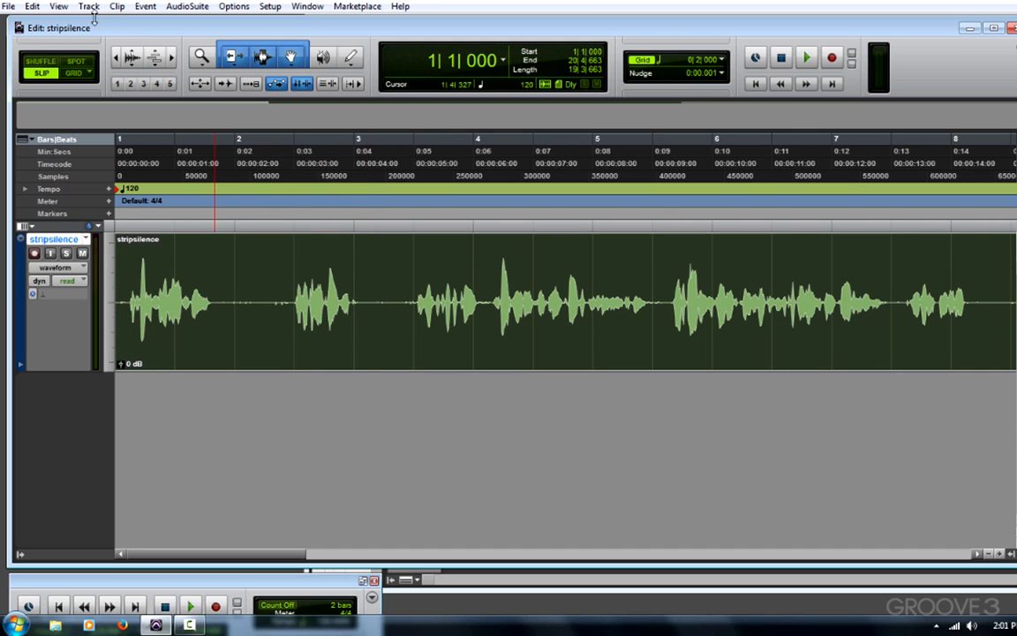
Open Edit > Strip Silence, setting Clip End Pad to 0 ms and Strip Threshold to -18 dB
{"action": "left_click", "coordinate": [32, 6]}
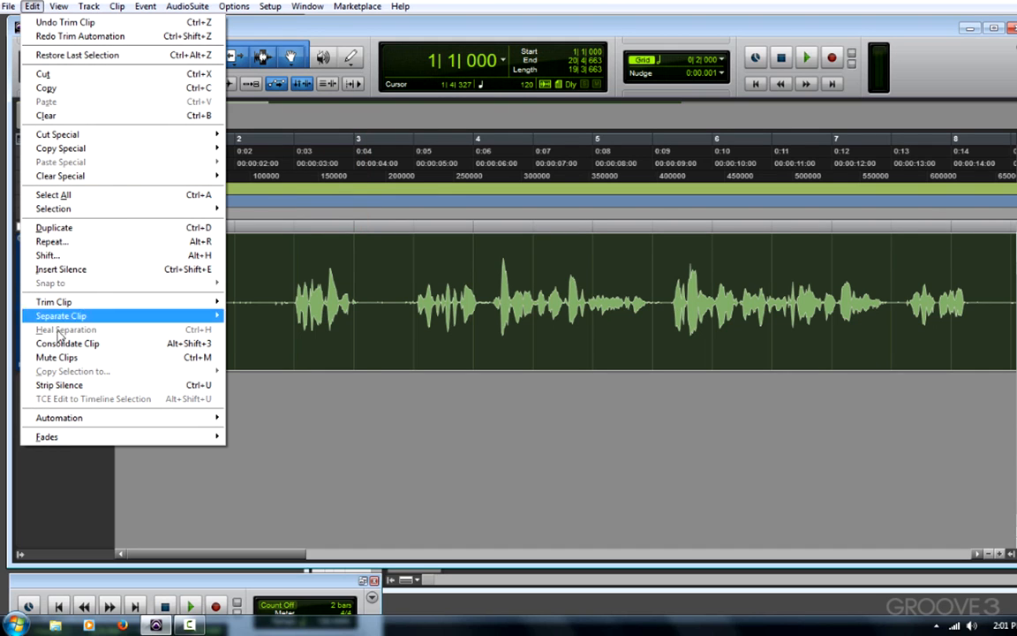
{"action": "mouse_move", "coordinate": [58, 385]}
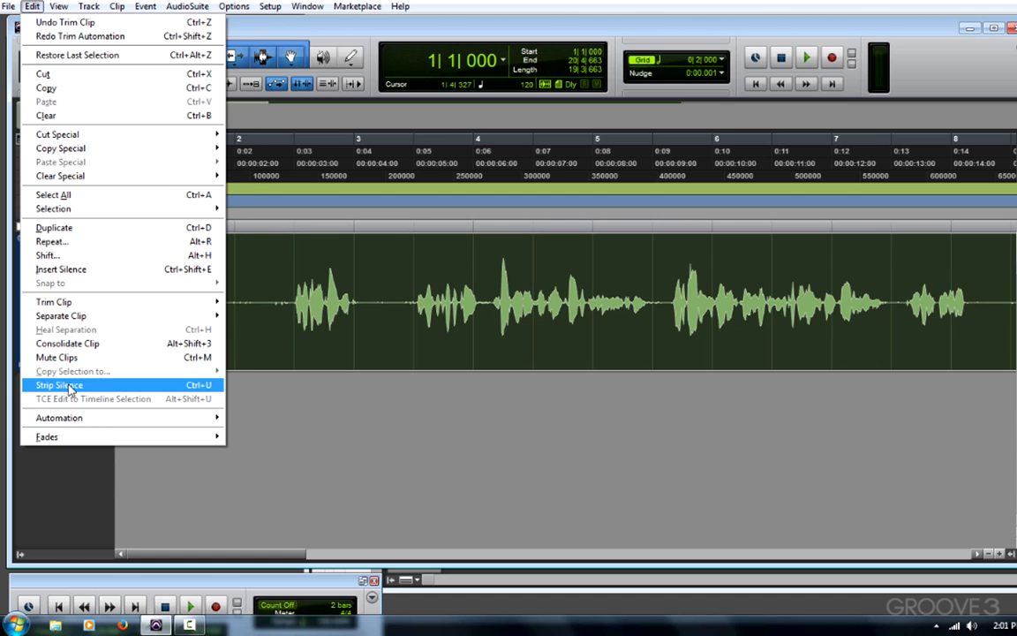
{"action": "left_click", "coordinate": [57, 385]}
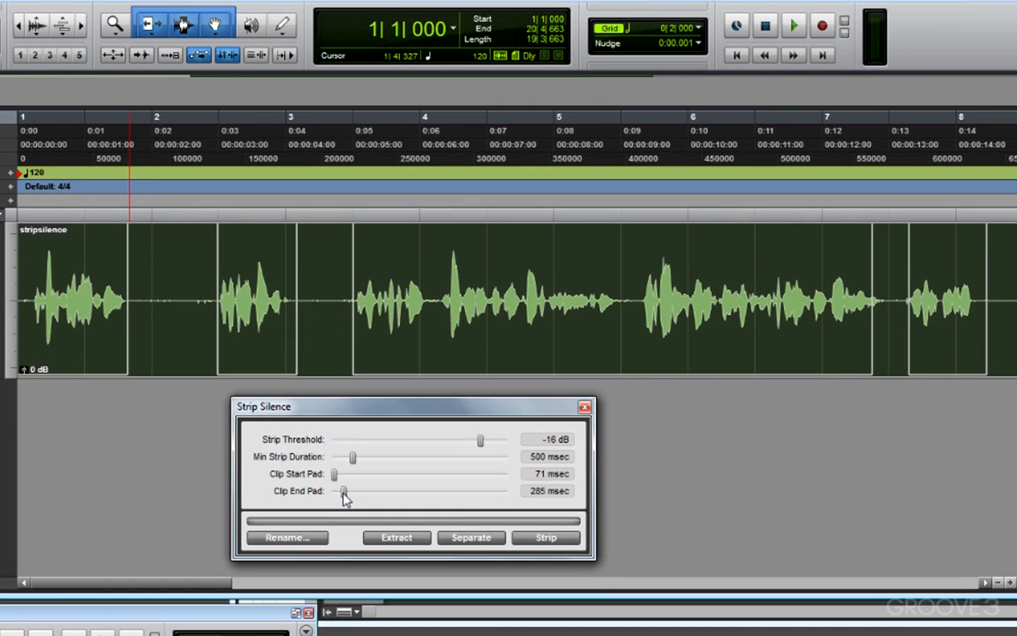
{"action": "left_click_drag", "start_coordinate": [344, 491], "coordinate": [331, 491]}
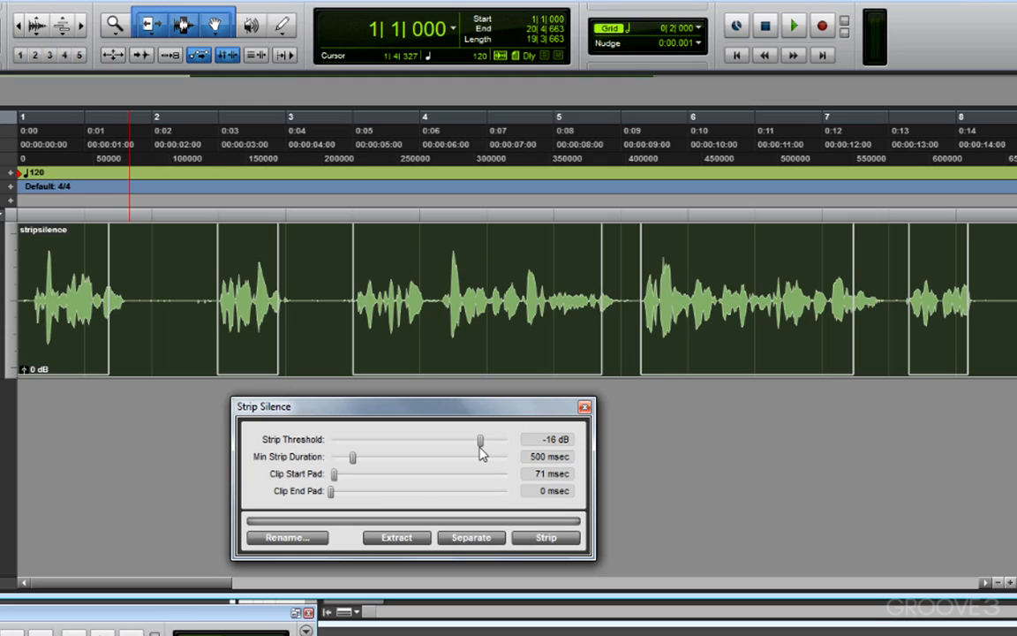
{"action": "left_click_drag", "start_coordinate": [482, 439], "coordinate": [479, 439]}
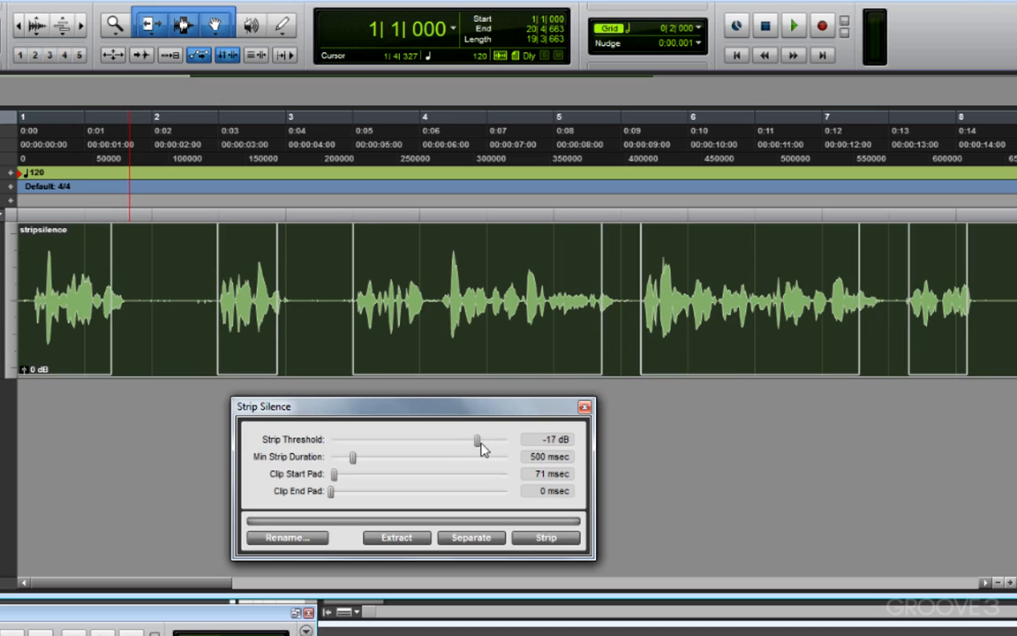
{"action": "left_click_drag", "start_coordinate": [480, 439], "coordinate": [475, 439]}
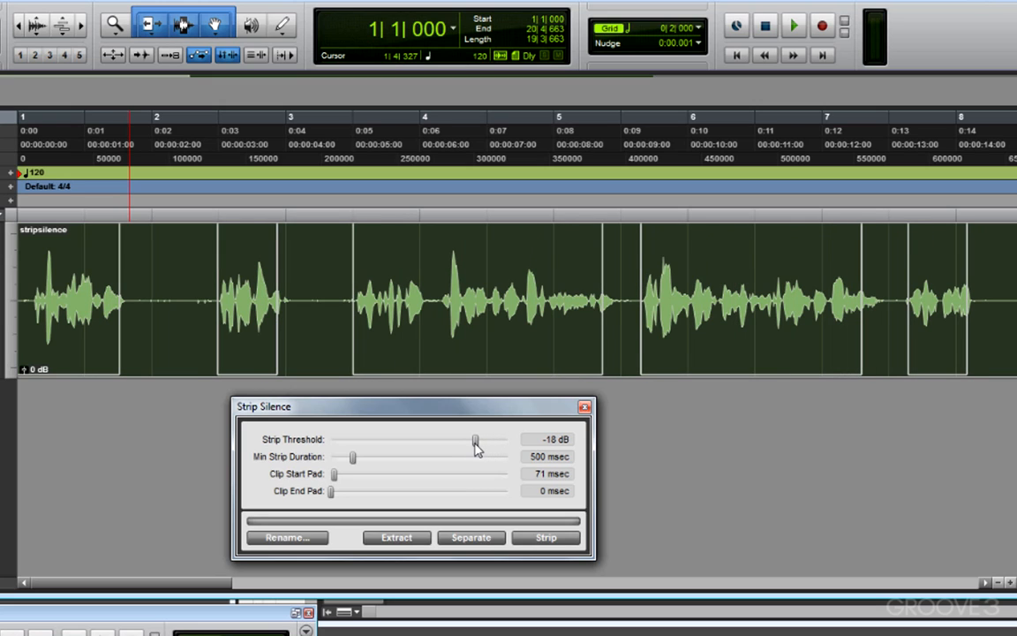
{"action": "mouse_move", "coordinate": [547, 447]}
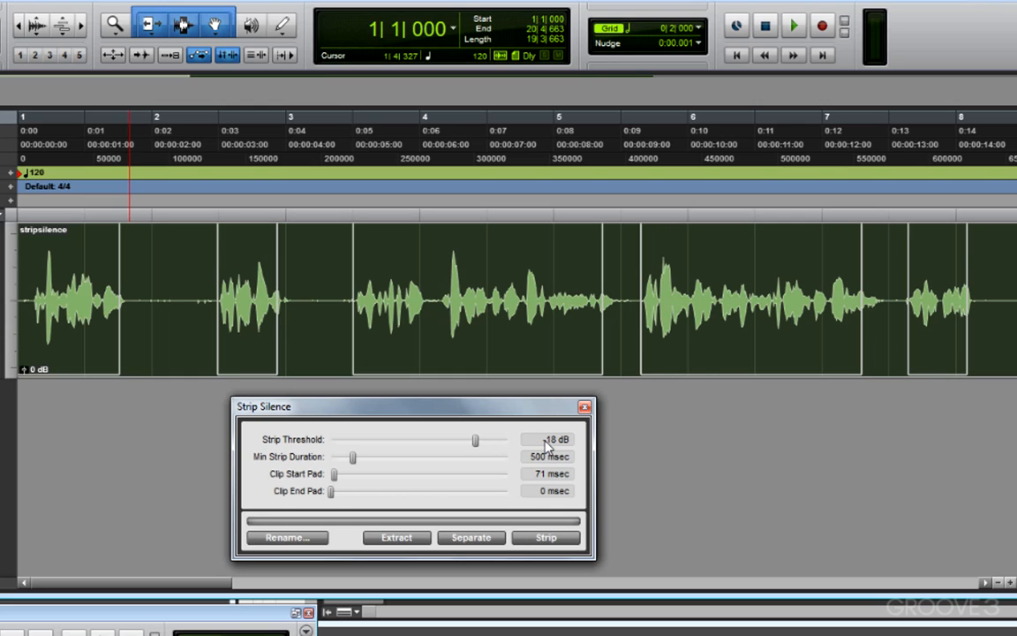
{"action": "mouse_move", "coordinate": [477, 445]}
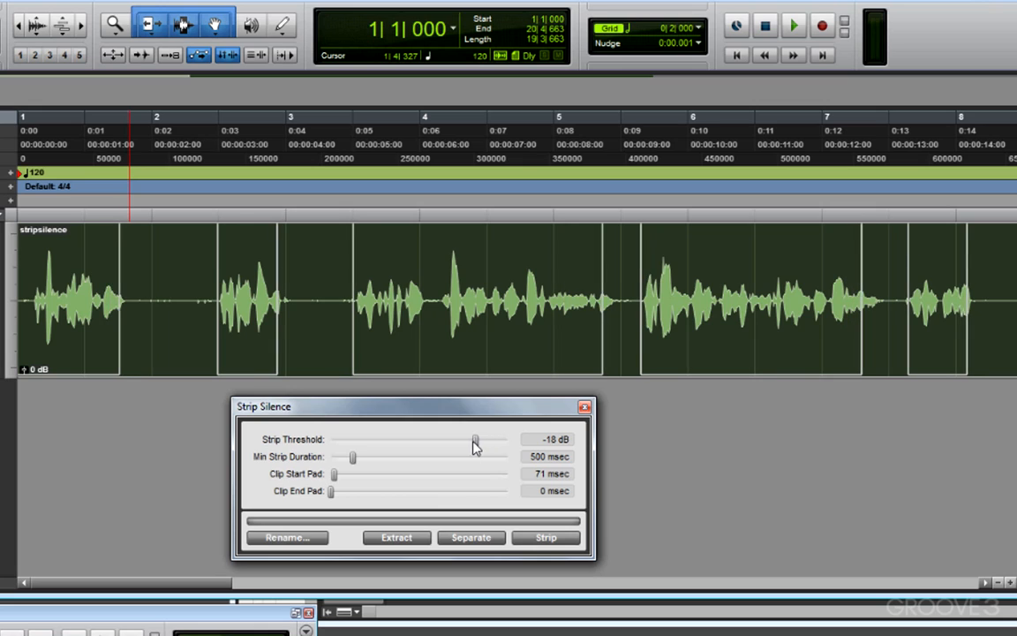
Lower the Strip Threshold to -22 dB and set Clip Start Pad to 53 ms
{"action": "left_click_drag", "start_coordinate": [475, 439], "coordinate": [468, 439]}
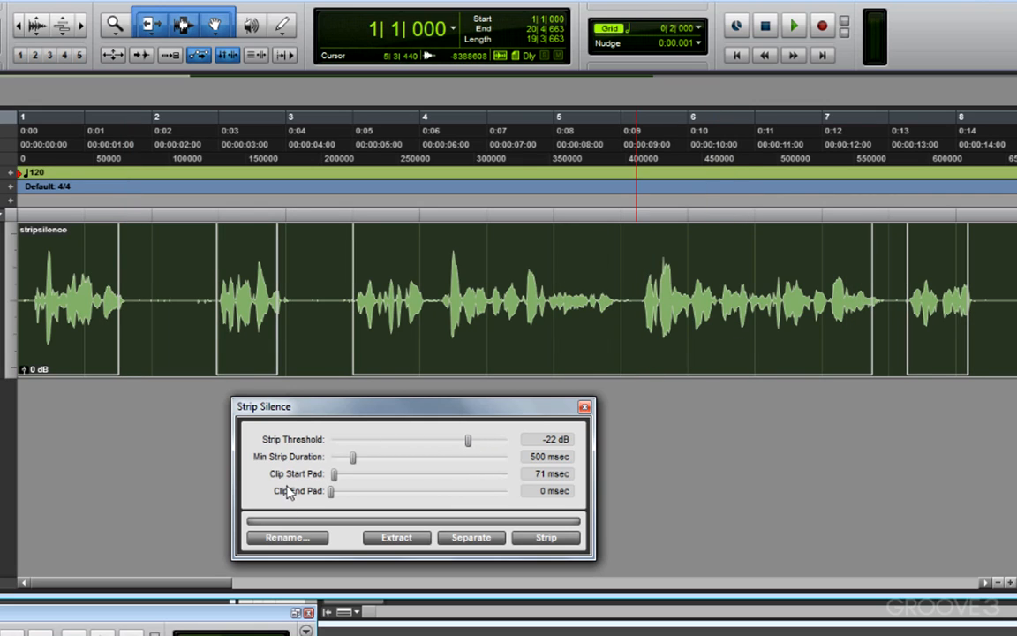
{"action": "mouse_move", "coordinate": [325, 503]}
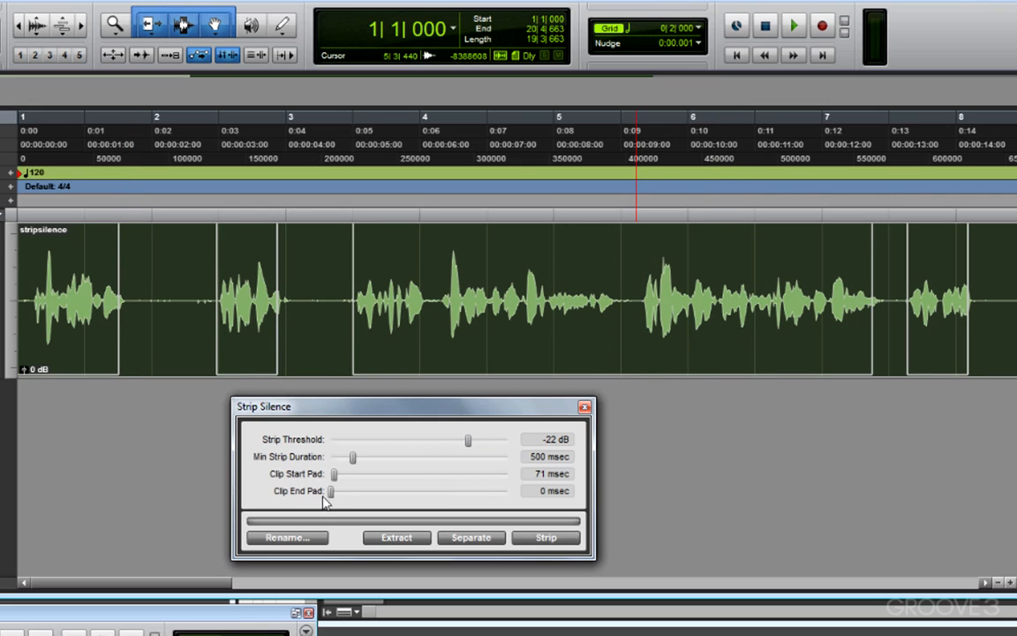
{"action": "left_click_drag", "start_coordinate": [334, 474], "coordinate": [343, 474]}
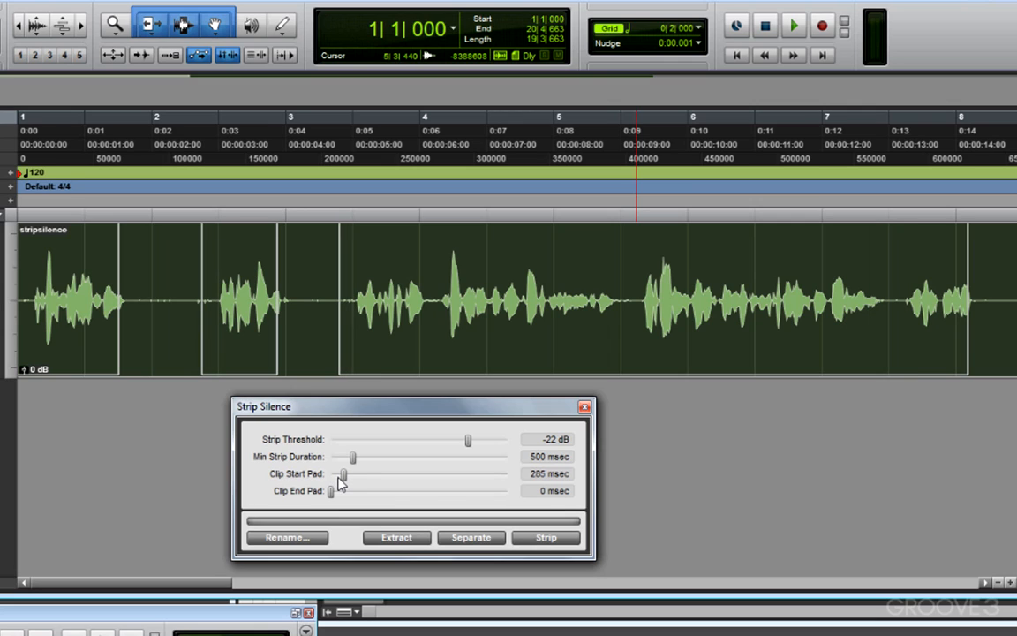
{"action": "left_click_drag", "start_coordinate": [342, 474], "coordinate": [333, 474]}
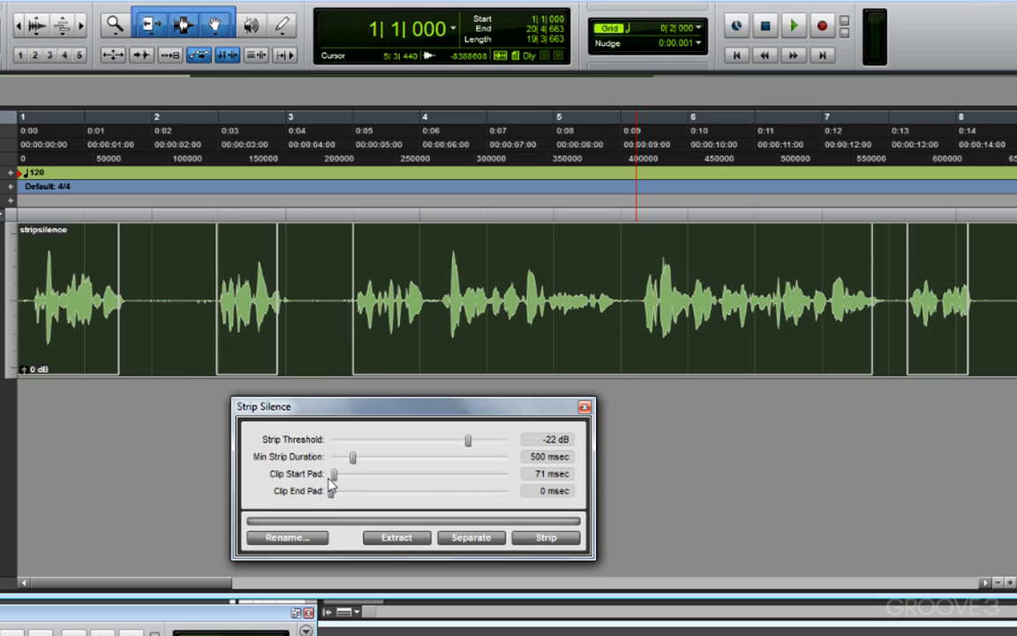
{"action": "left_click_drag", "start_coordinate": [334, 473], "coordinate": [330, 473]}
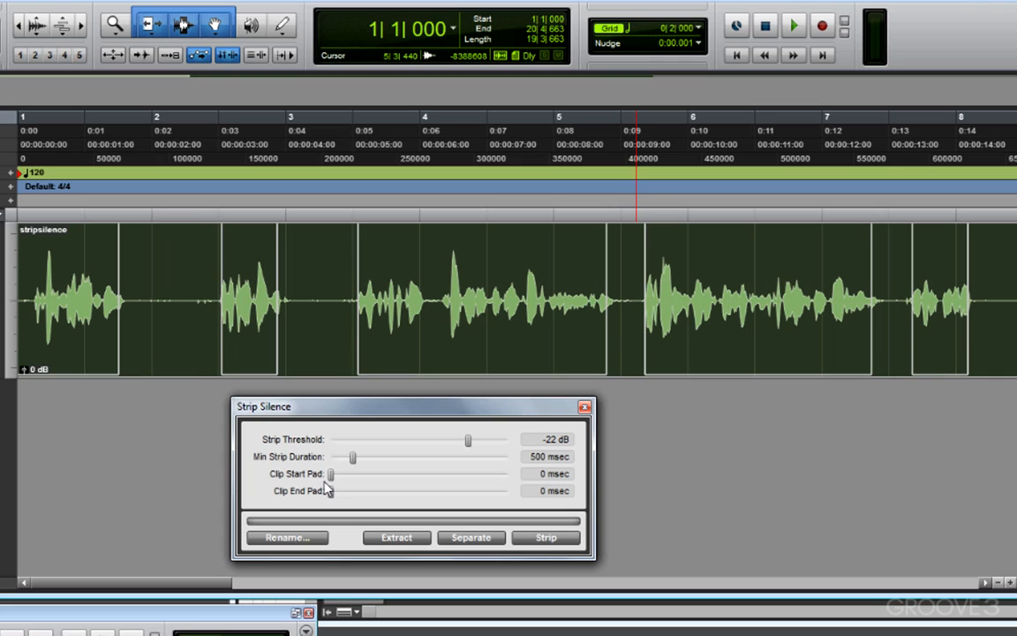
{"action": "left_click_drag", "start_coordinate": [331, 474], "coordinate": [338, 474]}
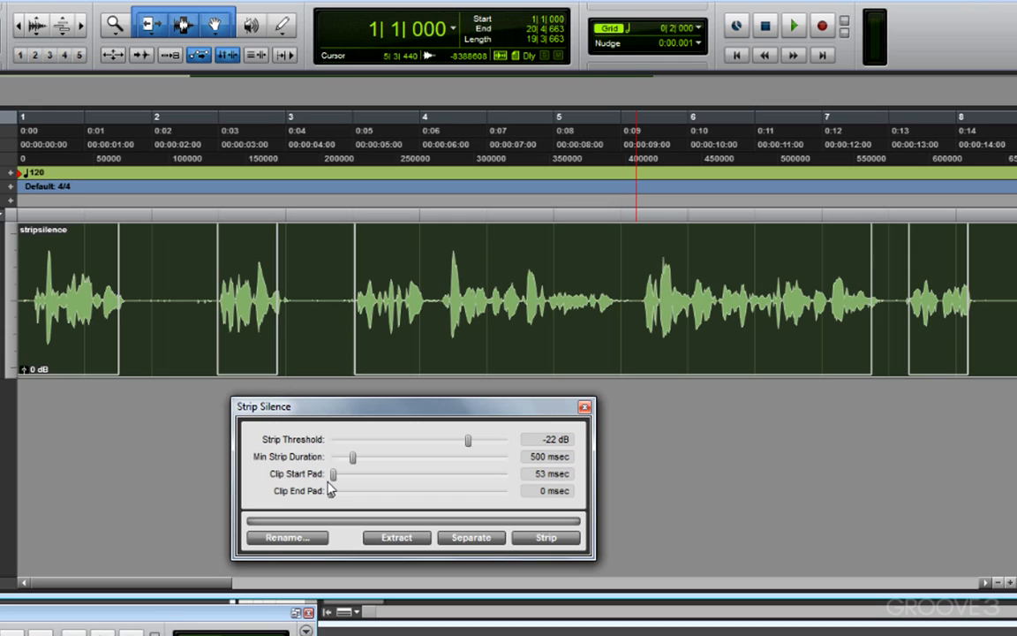
Adjust Clip End Pad, settling on about 89 ms
{"action": "left_click_drag", "start_coordinate": [333, 490], "coordinate": [362, 491]}
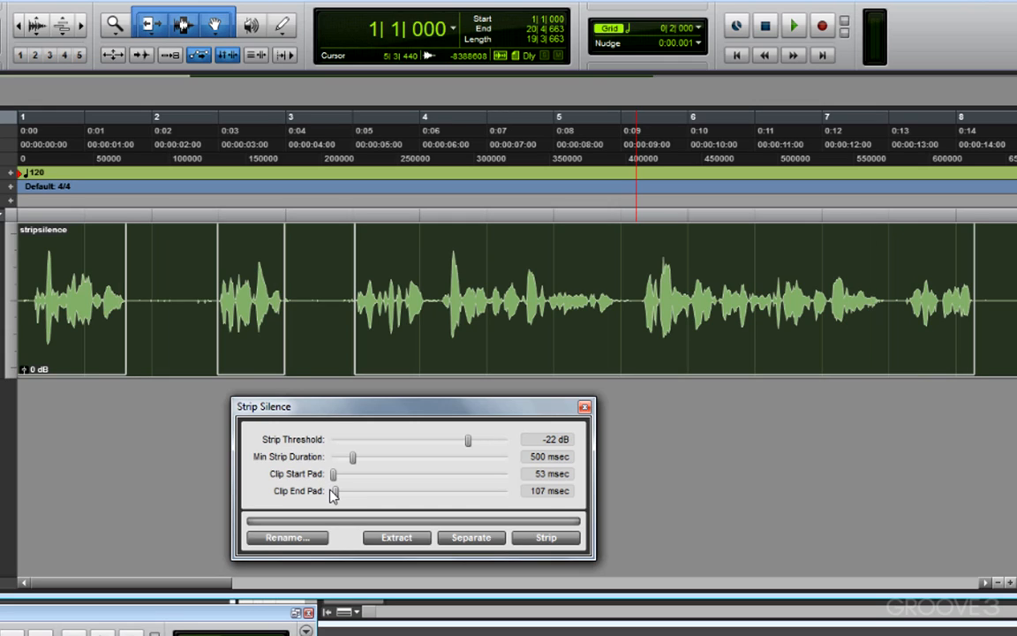
{"action": "left_click_drag", "start_coordinate": [334, 490], "coordinate": [338, 490]}
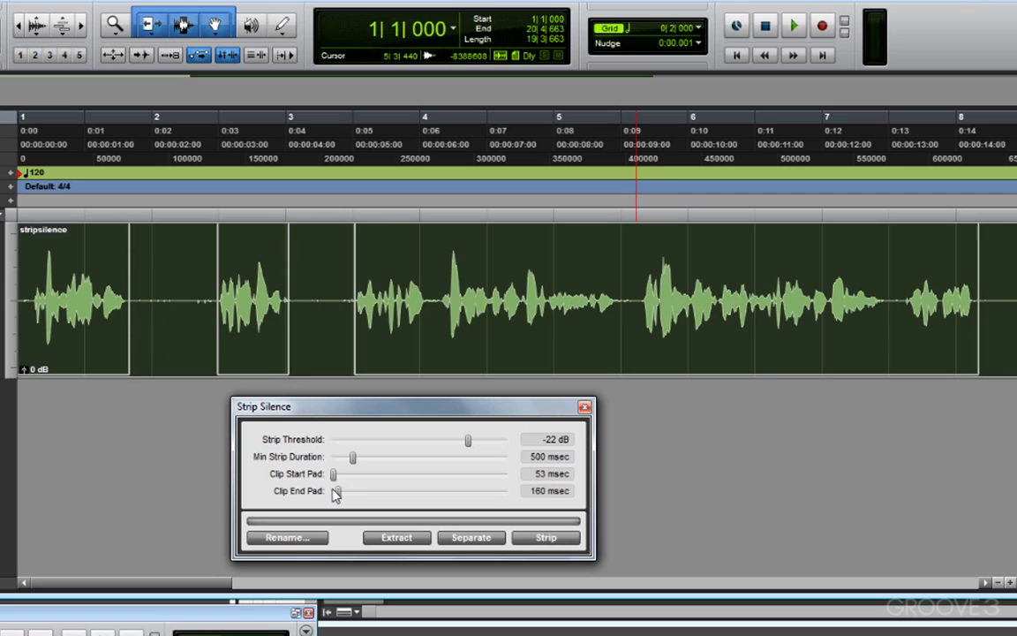
{"action": "left_click_drag", "start_coordinate": [335, 491], "coordinate": [335, 491]}
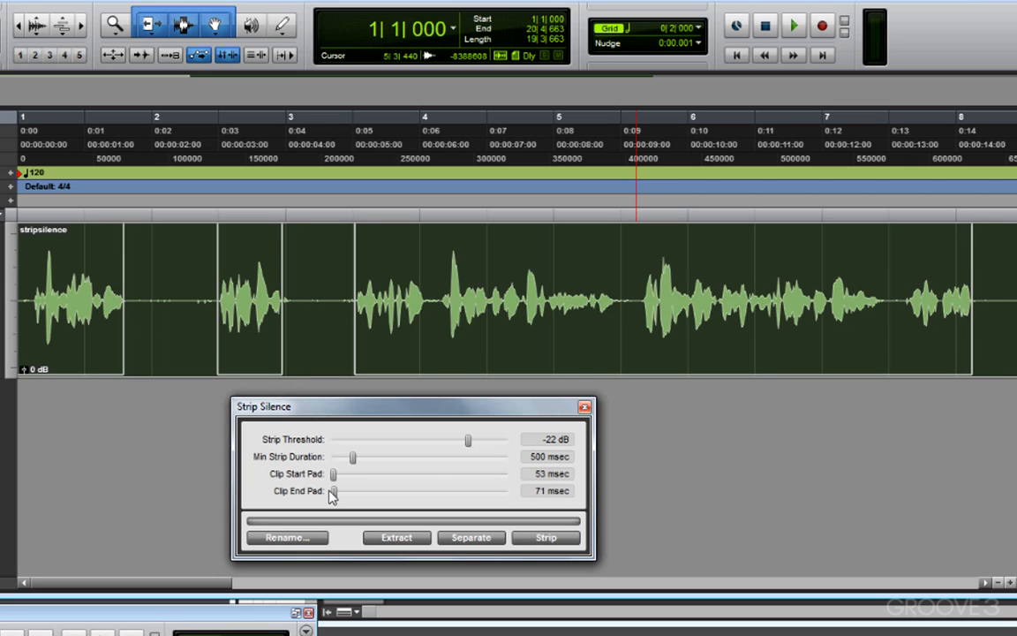
{"action": "left_click_drag", "start_coordinate": [334, 491], "coordinate": [334, 491]}
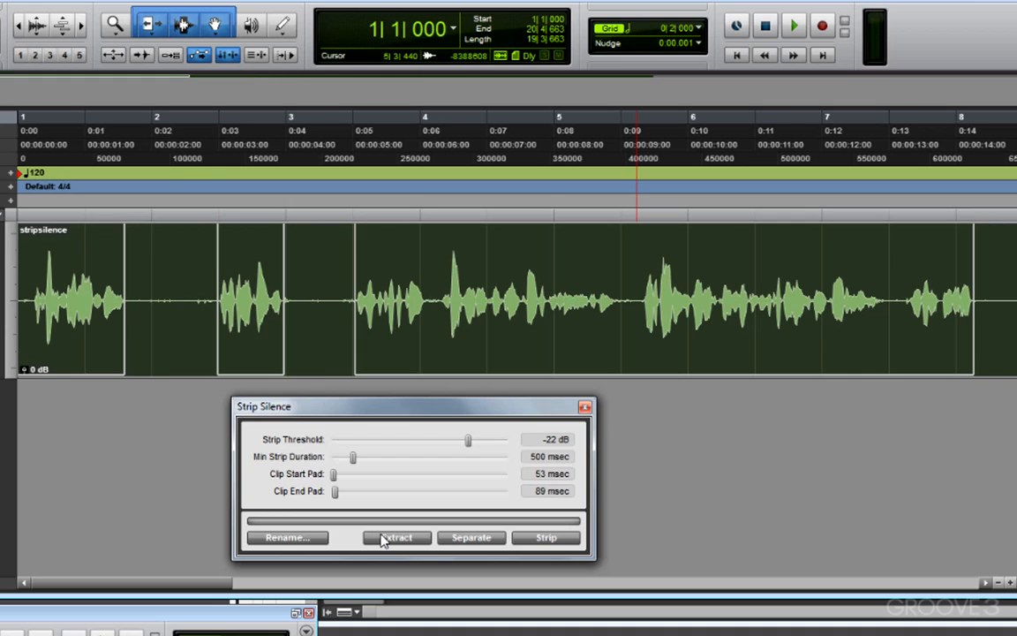
Strip the silence, splitting the voiceover into clips stripsilence-01 through stripsilence-03
{"action": "left_click", "coordinate": [471, 537]}
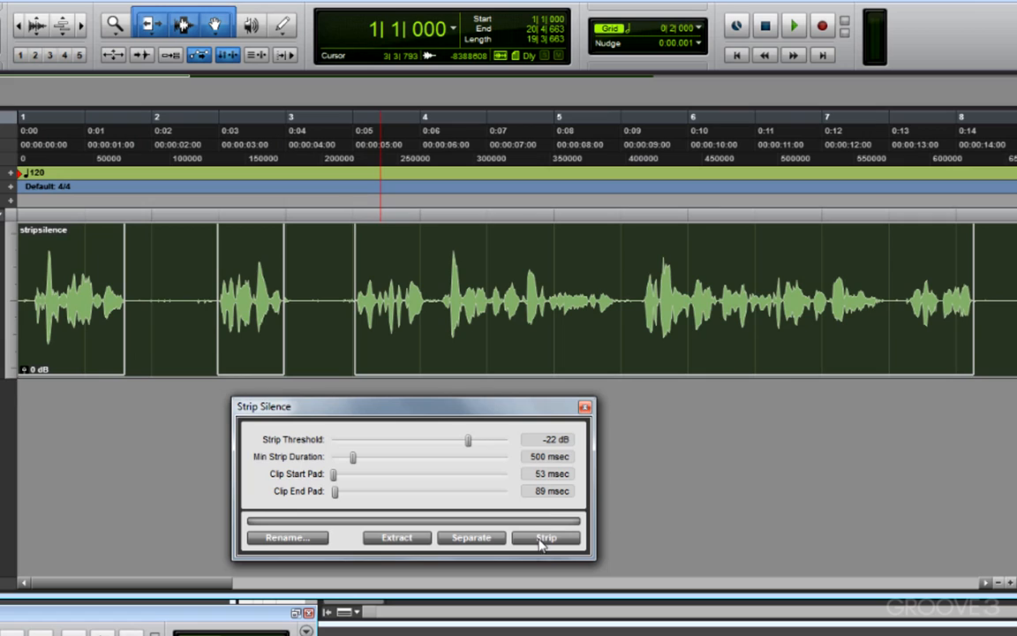
{"action": "left_click", "coordinate": [546, 538]}
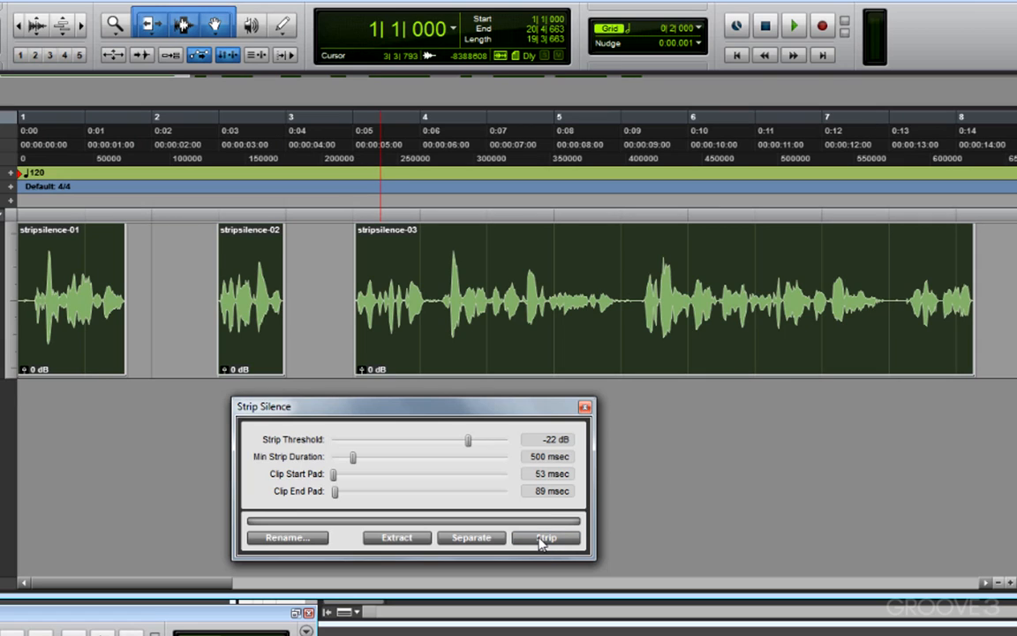